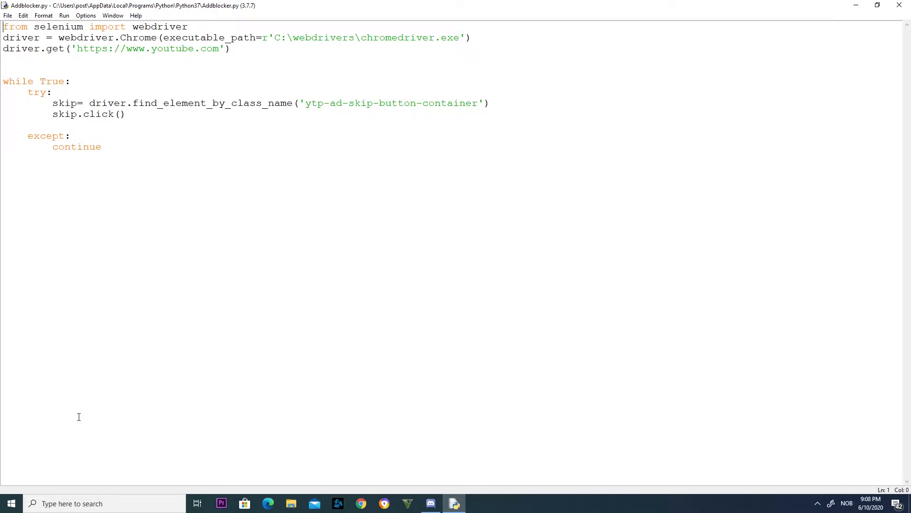
mouse_move(179, 456)
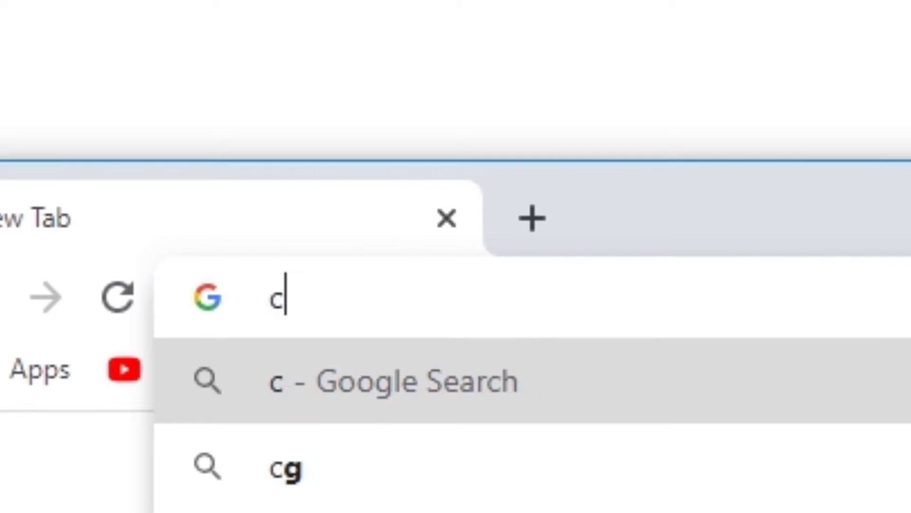
text(chrome web store)
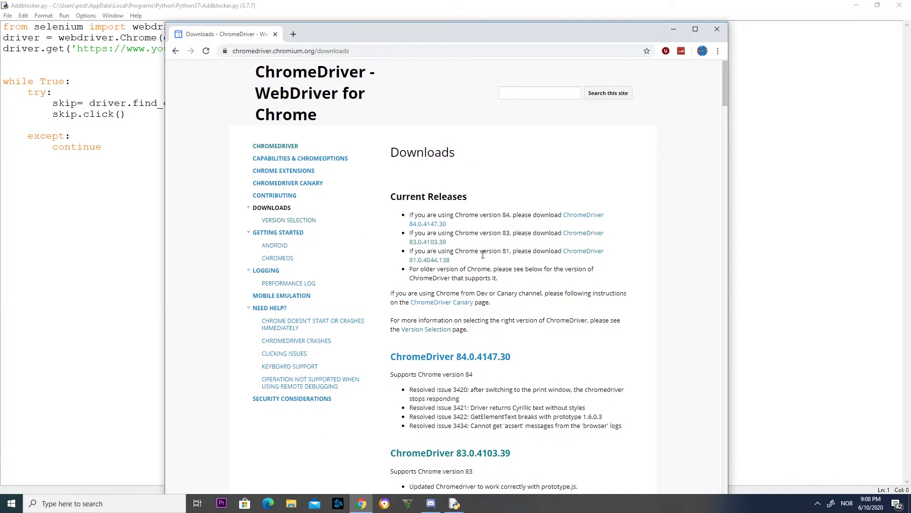
scroll(down, 3)
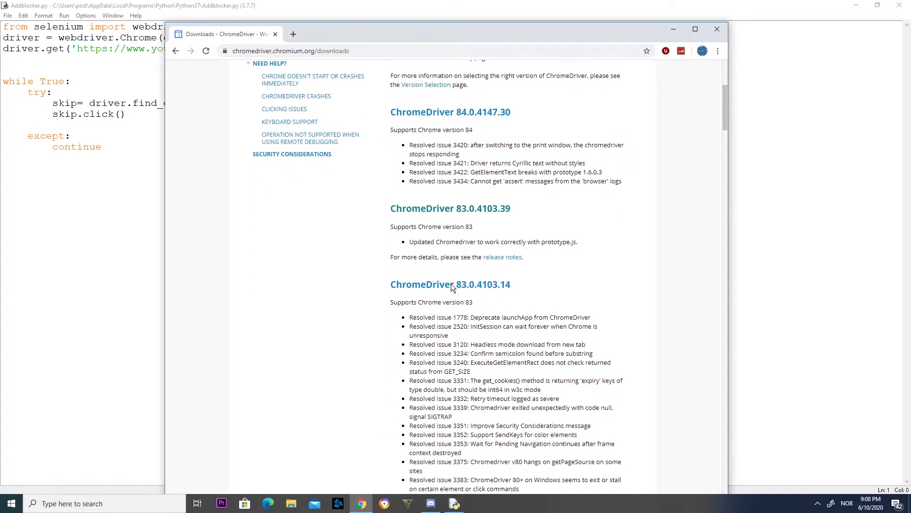
scroll(down, 3)
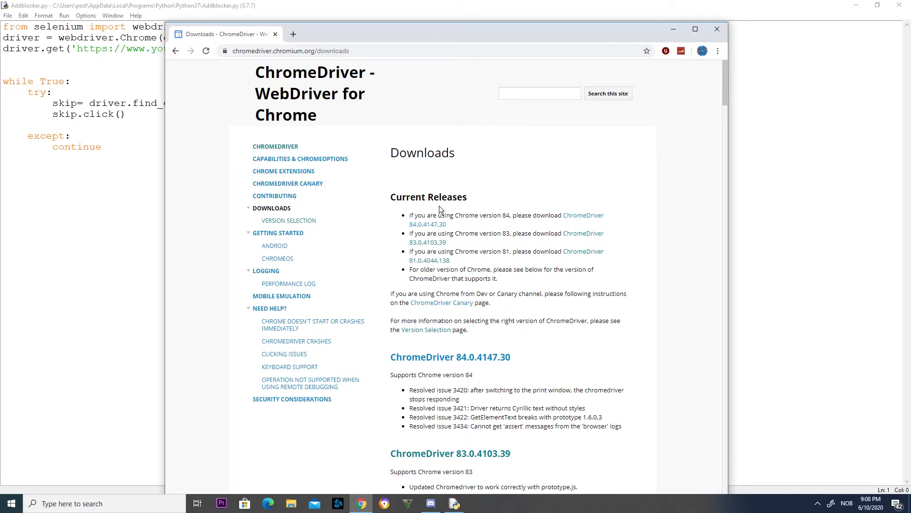
mouse_move(424, 232)
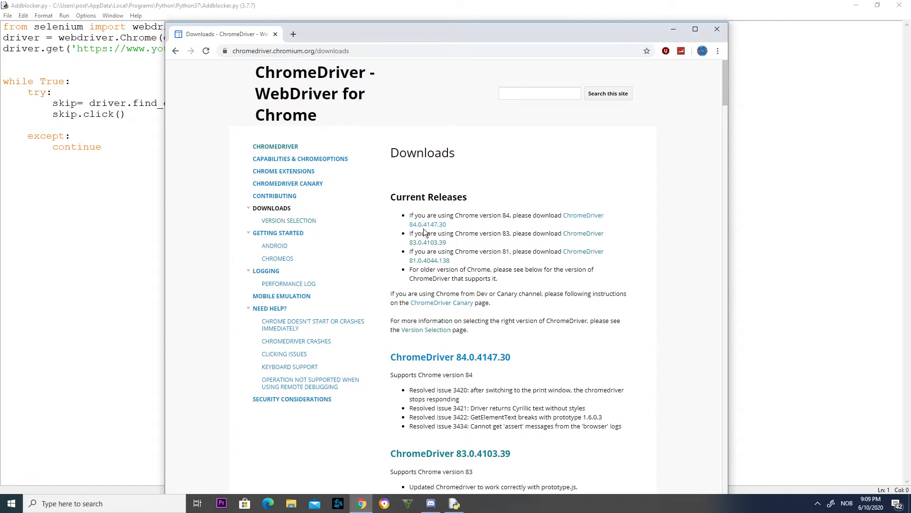
mouse_move(455, 227)
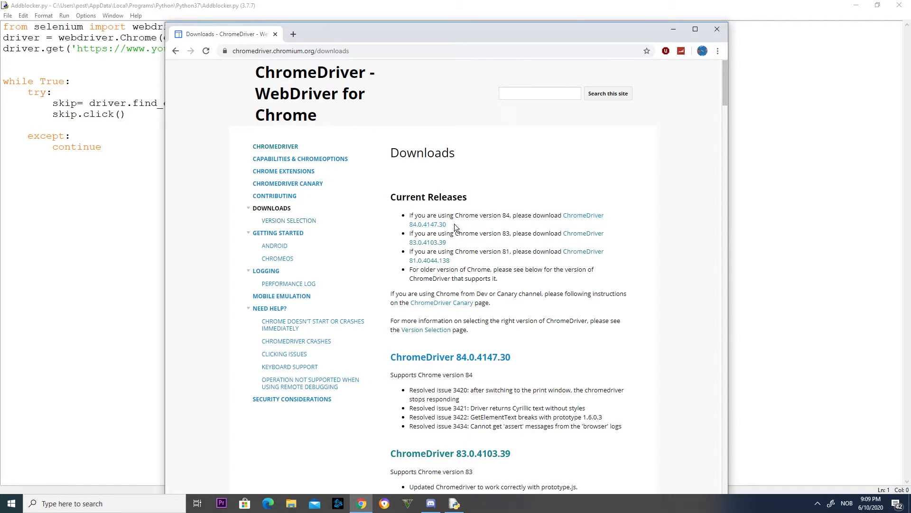
scroll(down, 3)
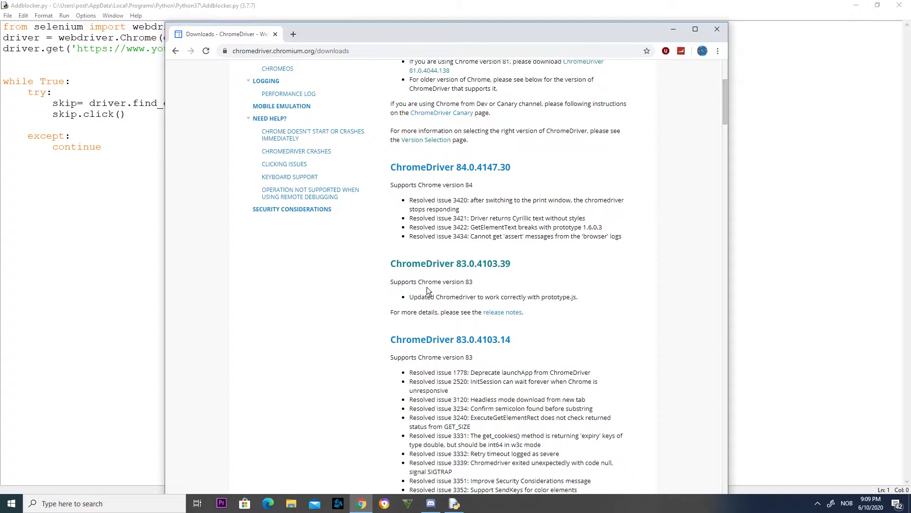
mouse_move(523, 323)
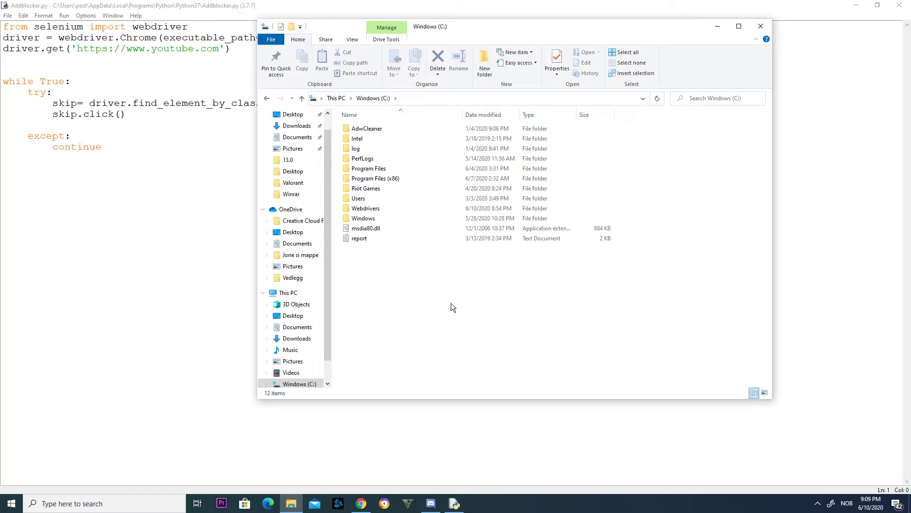
- Check that chromedriver.exe sits in the Webdrivers folder, then close the folder window
double_click(365, 208)
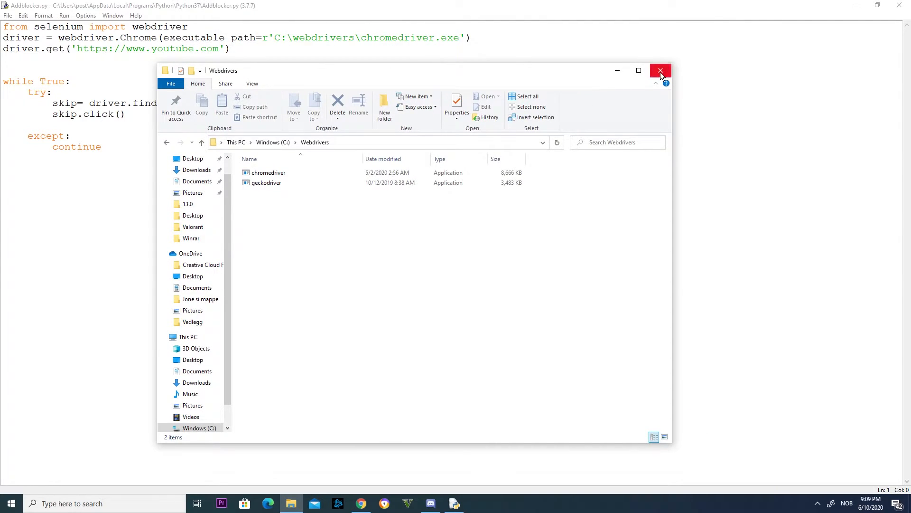
click(660, 70)
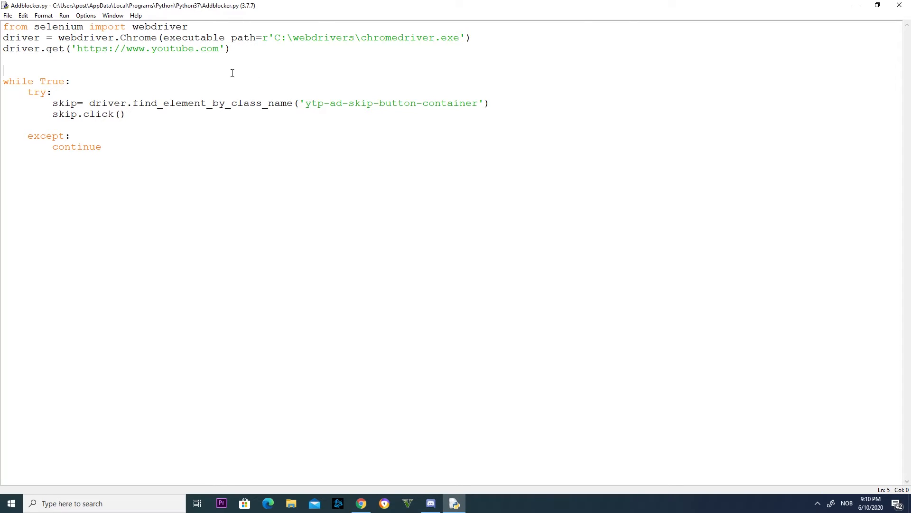
mouse_move(400, 102)
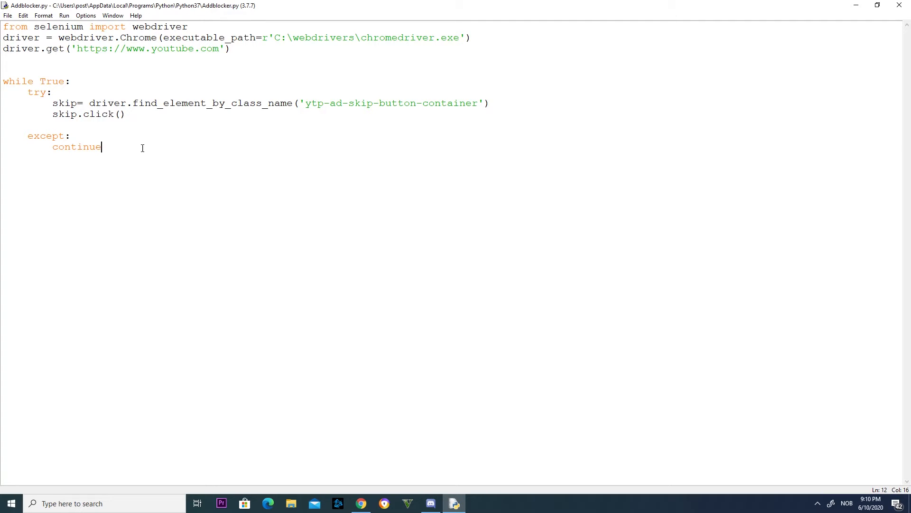
mouse_move(325, 107)
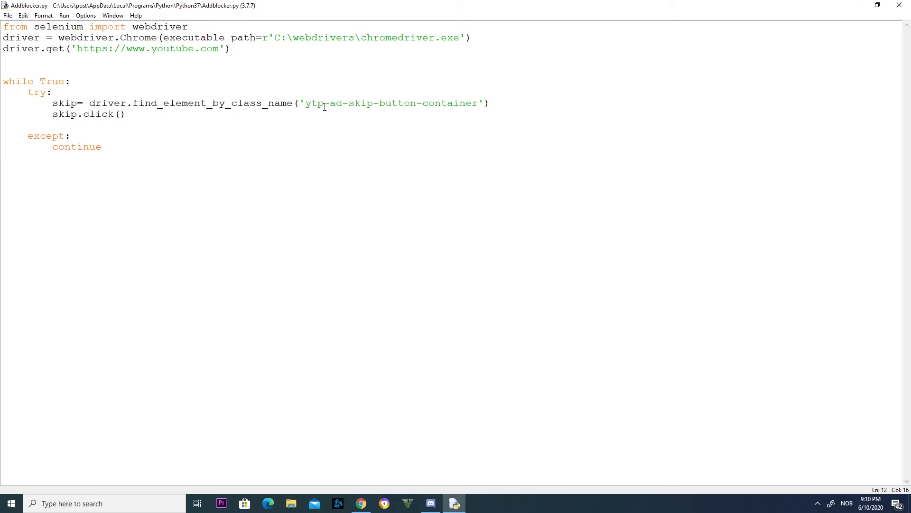
- Run Addblocker.py with F5 to launch the automated Chrome window on YouTube
text("  ")
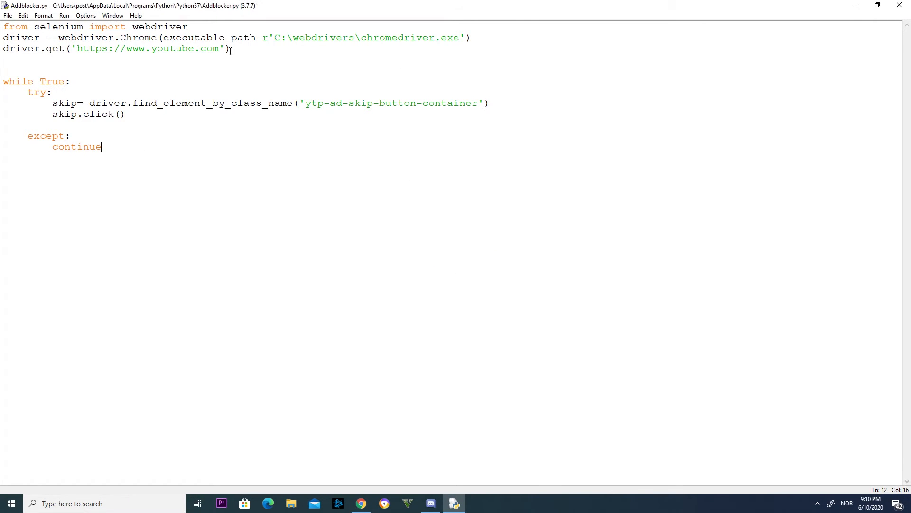
key(F5)
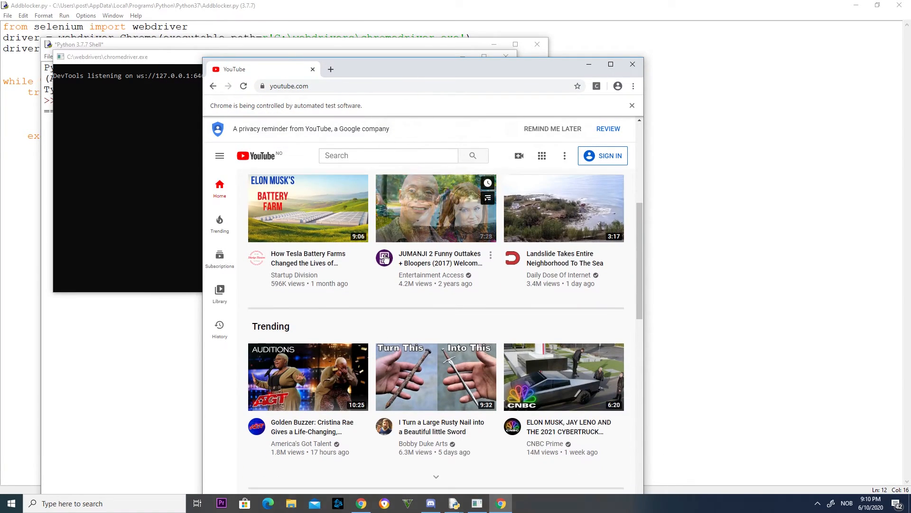
- Start the 'Piloting Boeing 787 into Heathrow' video from the YouTube home page
scroll(down, 3)
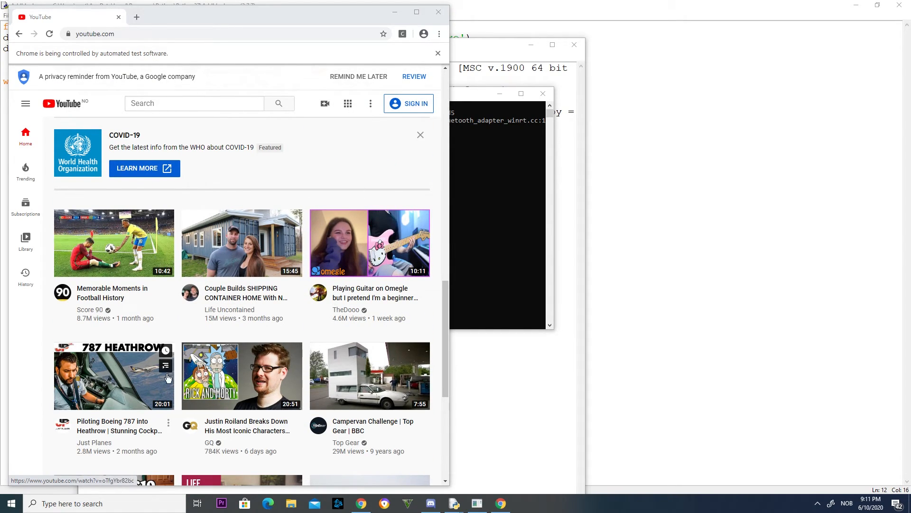
click(113, 376)
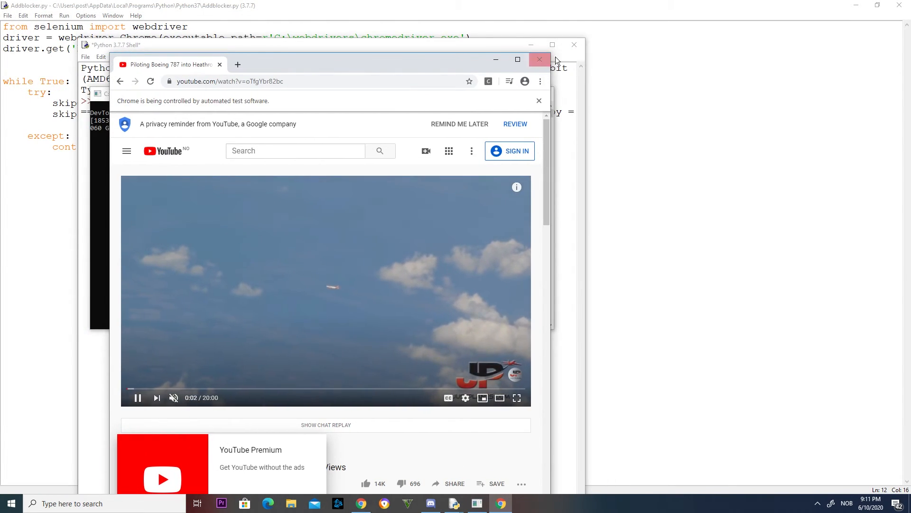
- Close the Heathrow video window and start the Brendan O'Carroll and Cheryl Cole clip
click(540, 59)
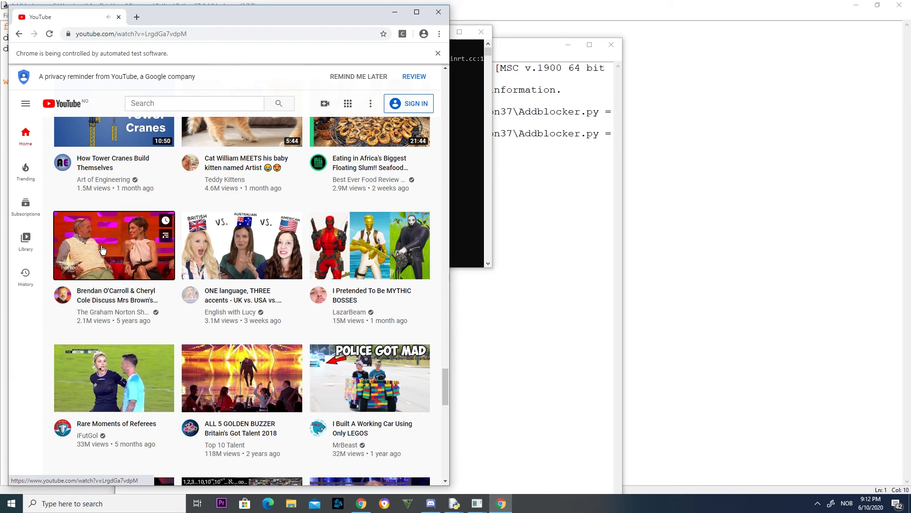
click(113, 245)
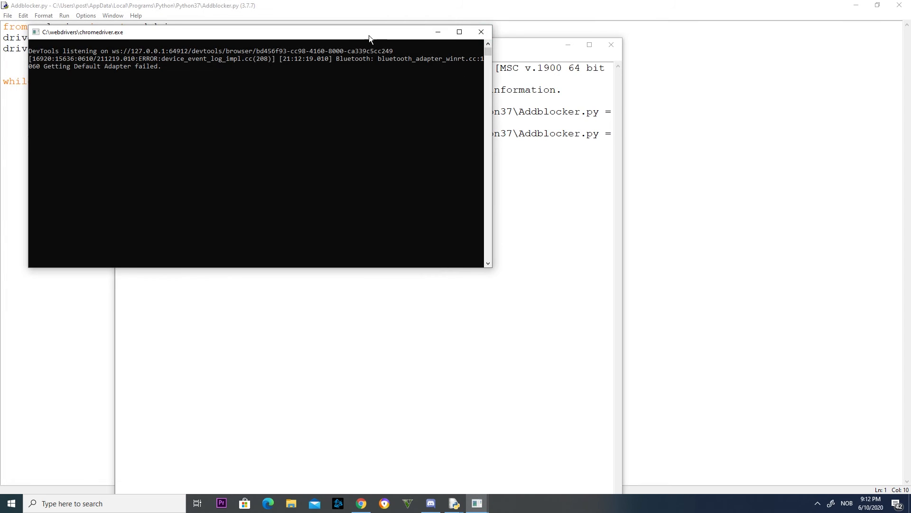
- Dismiss the chromedriver.exe console, leaving the Python 3.7.7 Shell with its RESTART lines
click(480, 31)
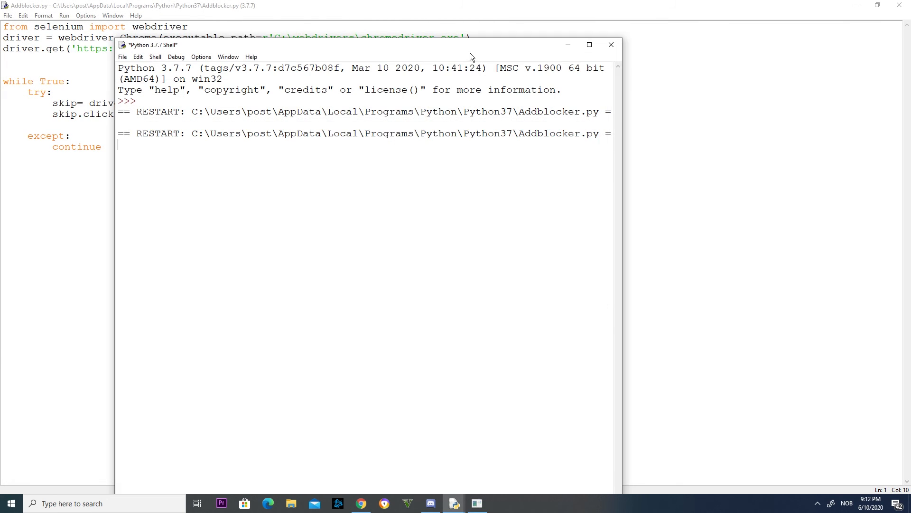